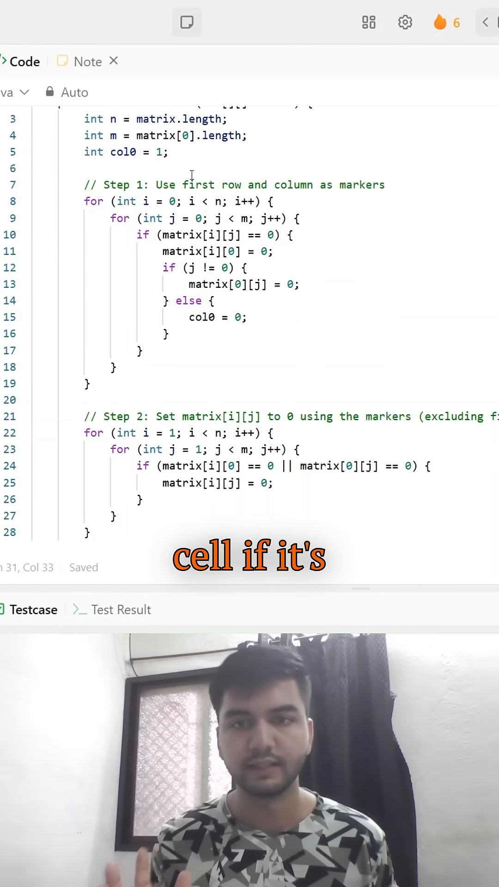
scroll(down, 3)
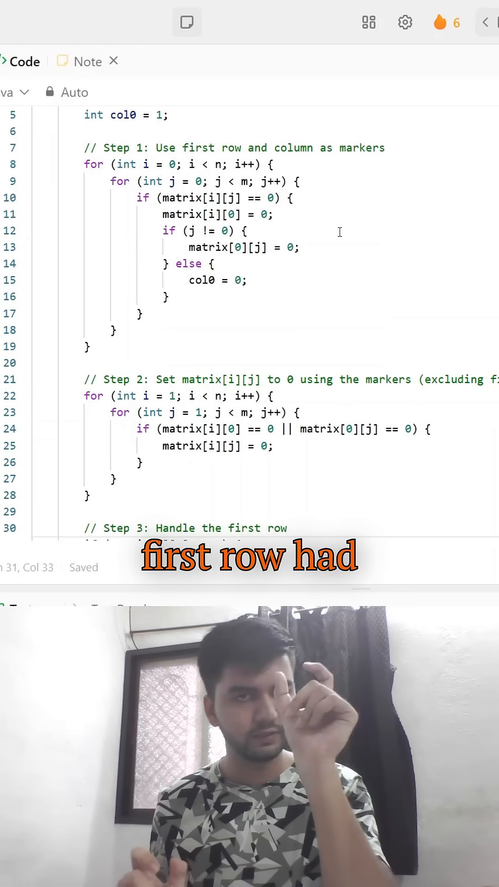
scroll(down, 3)
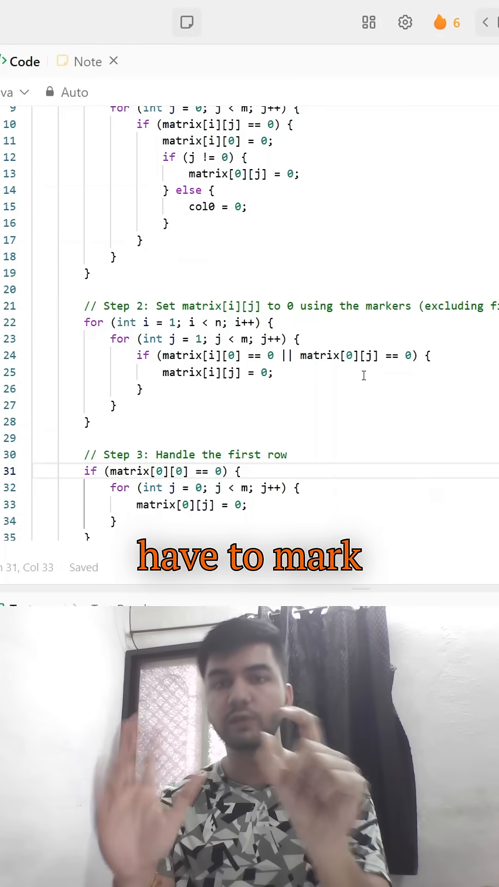
scroll(down, 3)
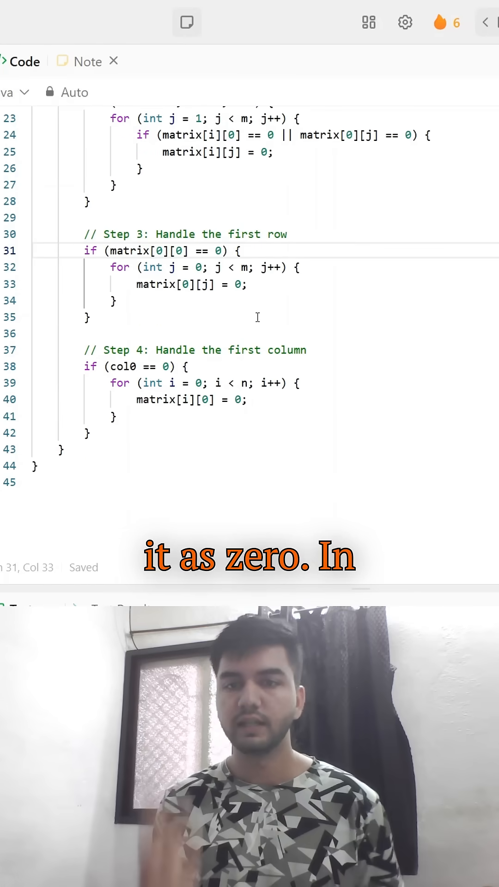